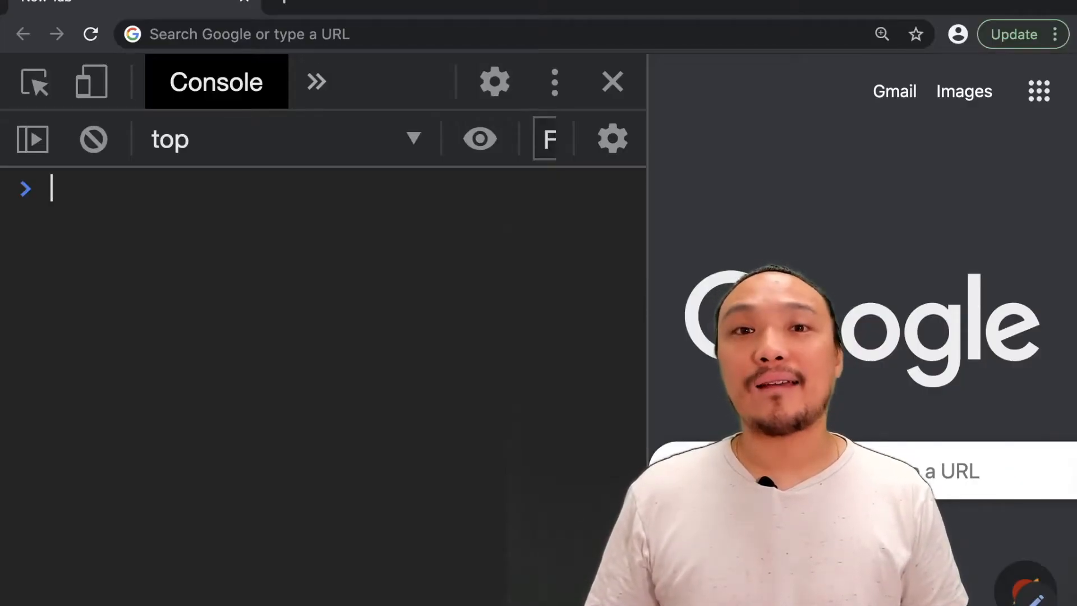
- Begin the declaration var myAddress = { opening an object literal
type("view")
type("var myA")
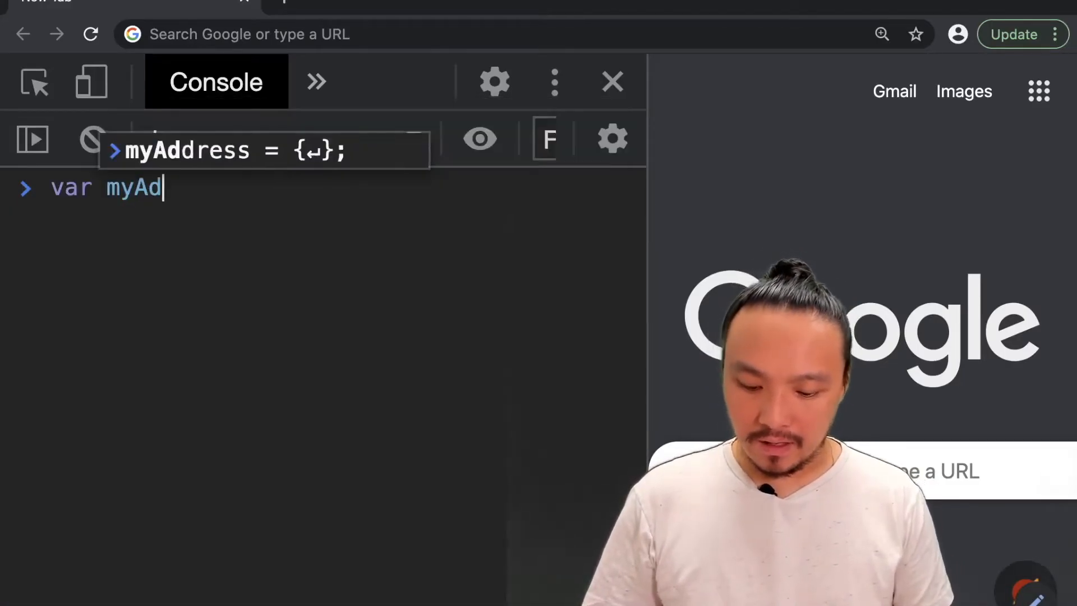
type("dress")
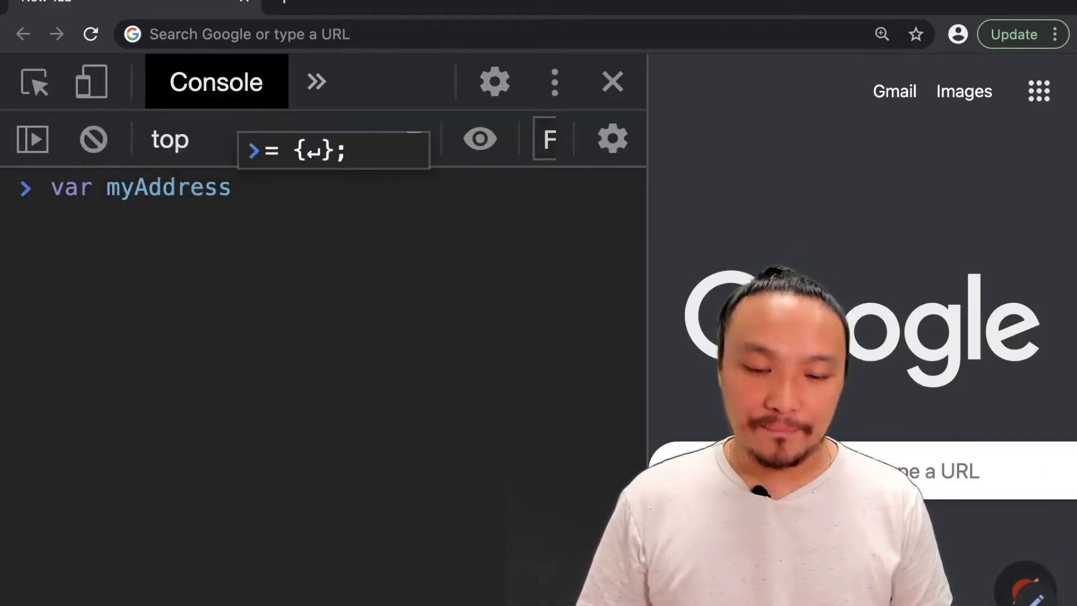
type("=")
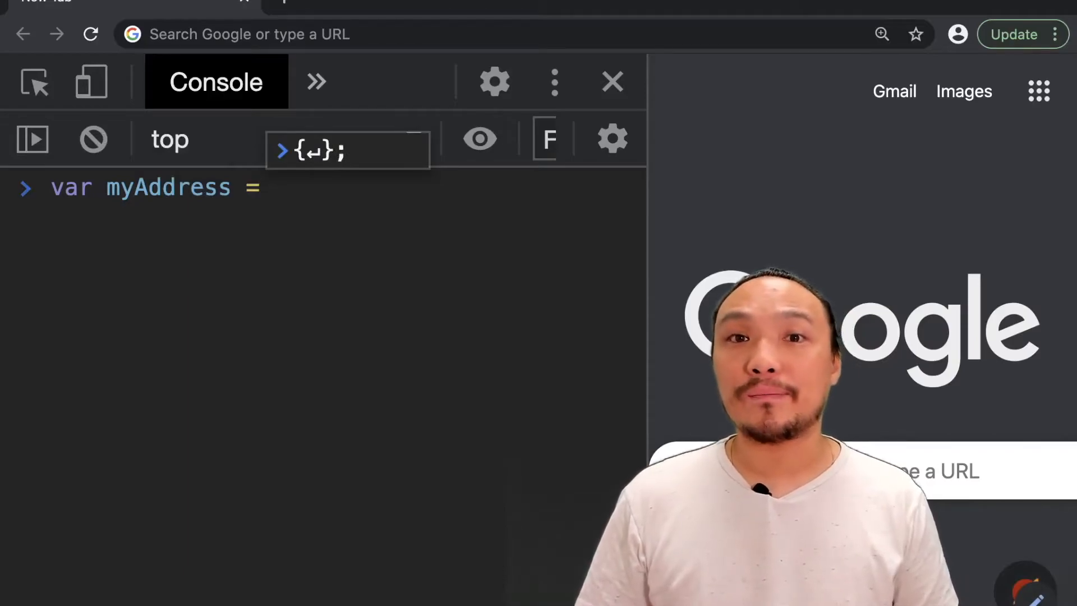
type("{")
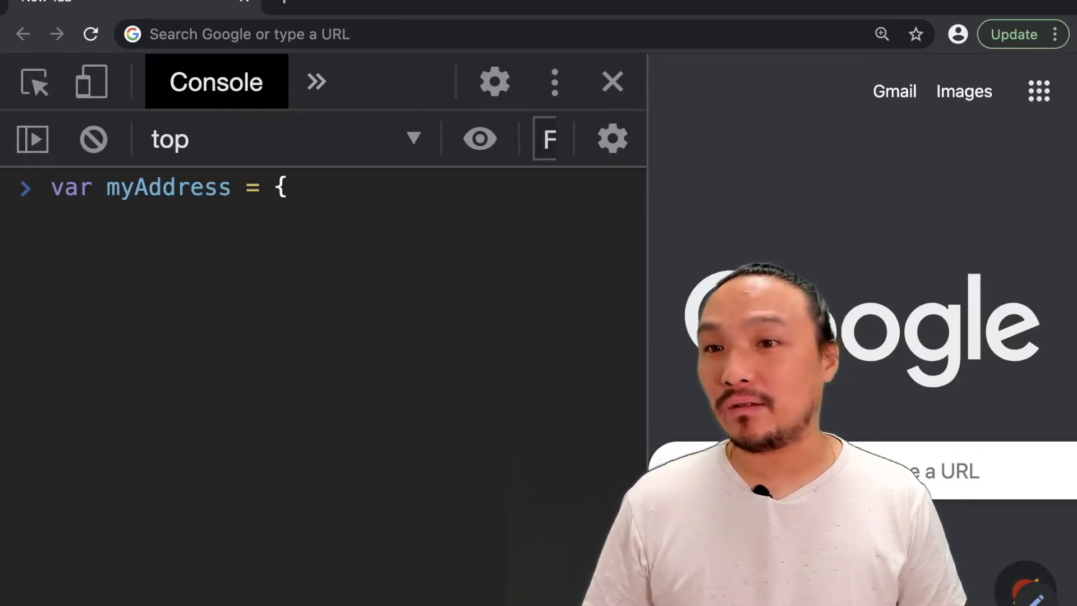
- Add properties name: "akira" and address: "12 orchard road" to the object
type("name")
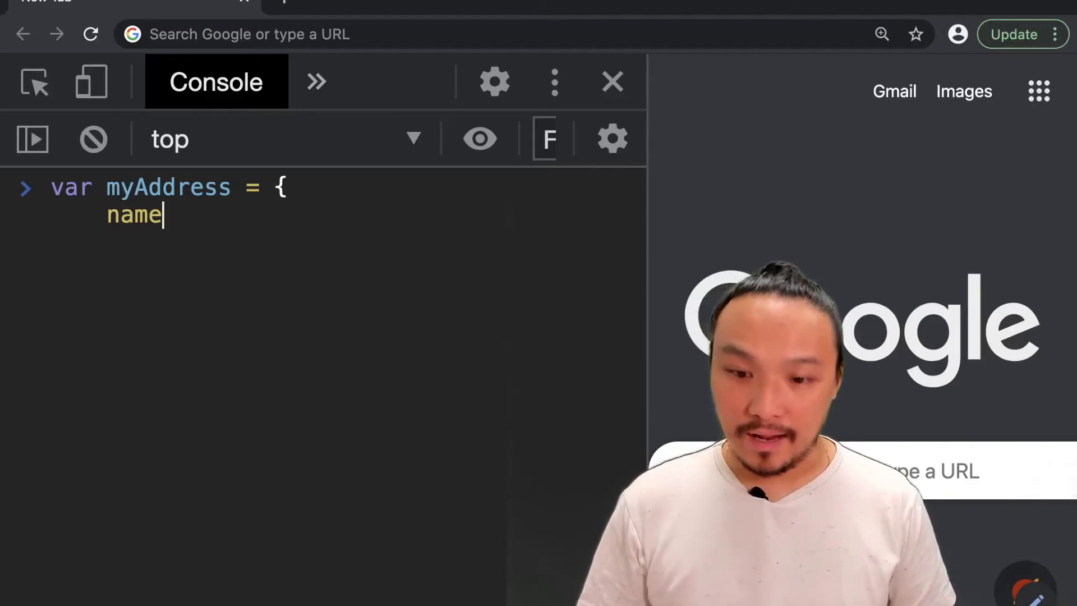
type(":")
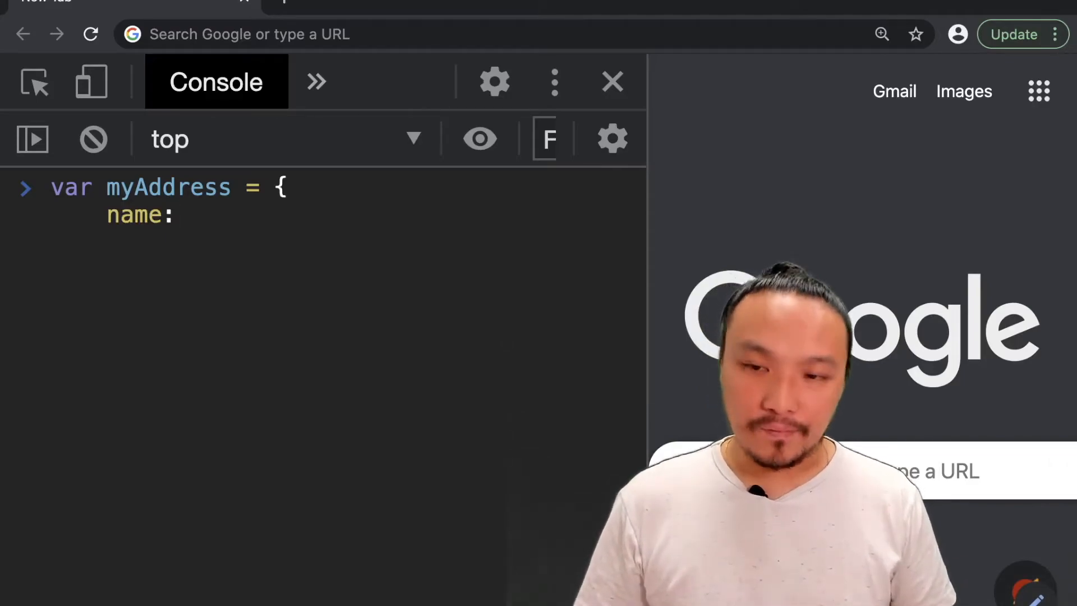
type("\"")
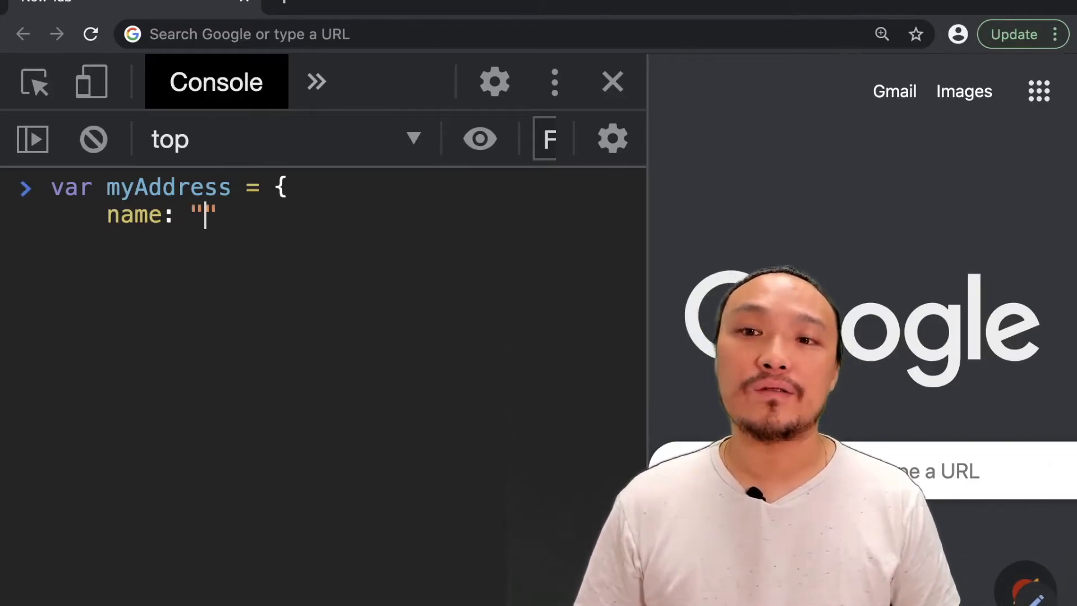
type("akira")
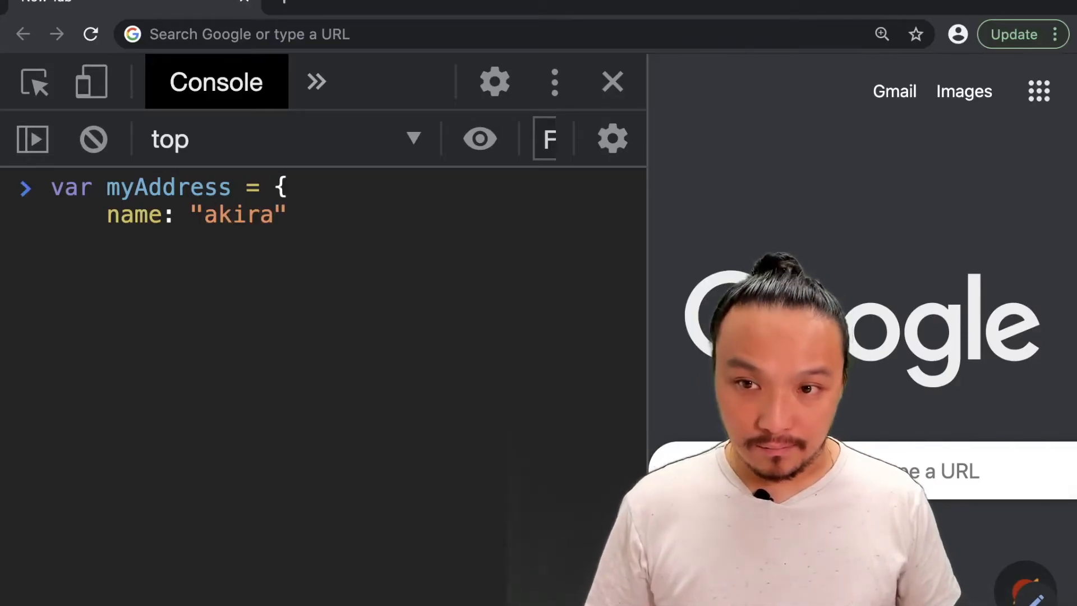
type(",")
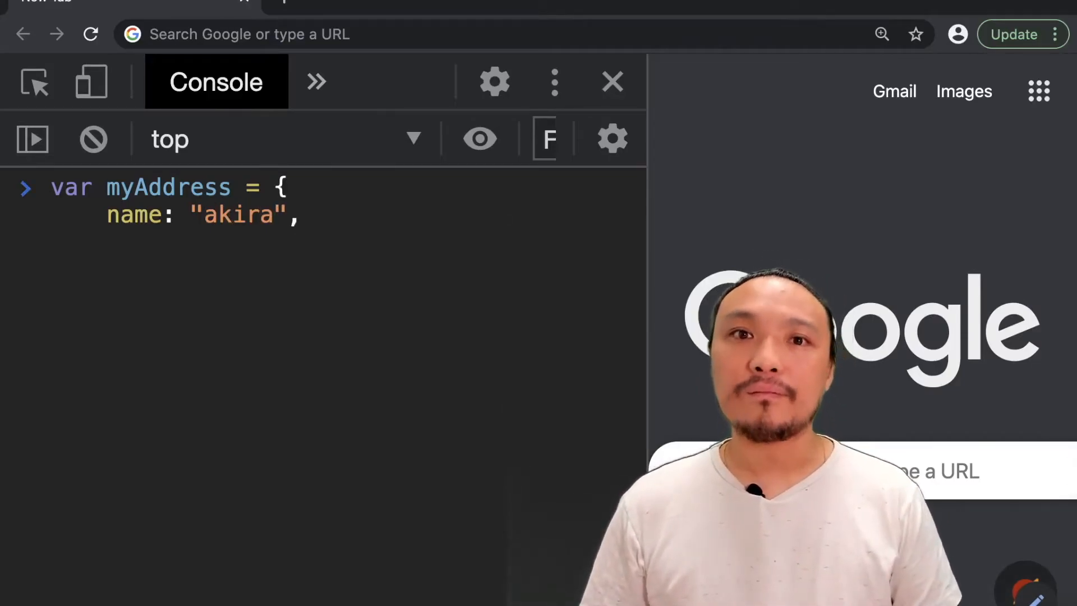
type("add")
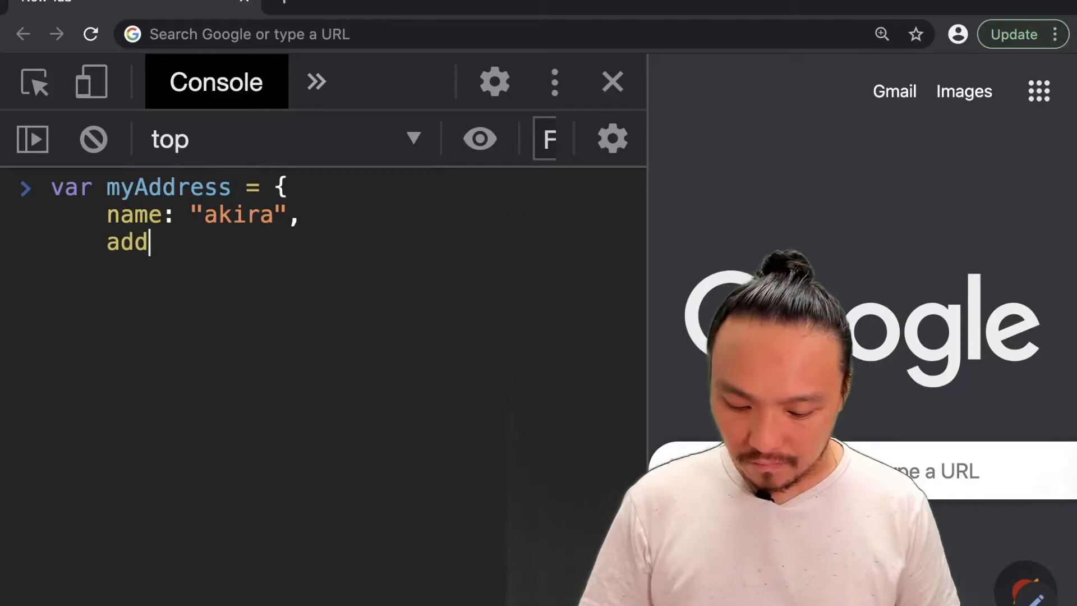
type("ress:")
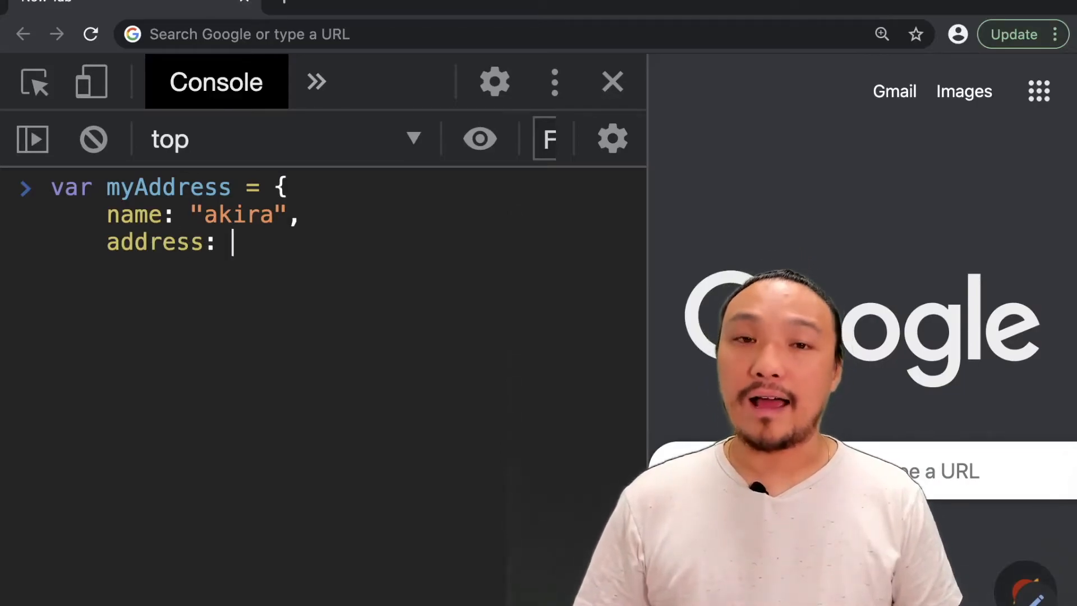
type("\"\",")
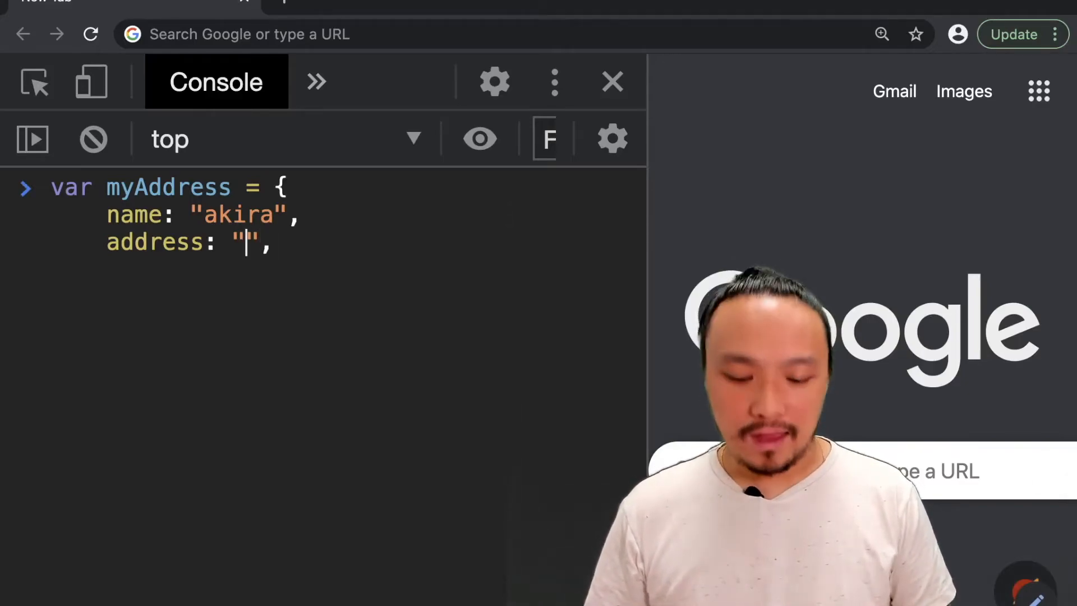
type("12 orc")
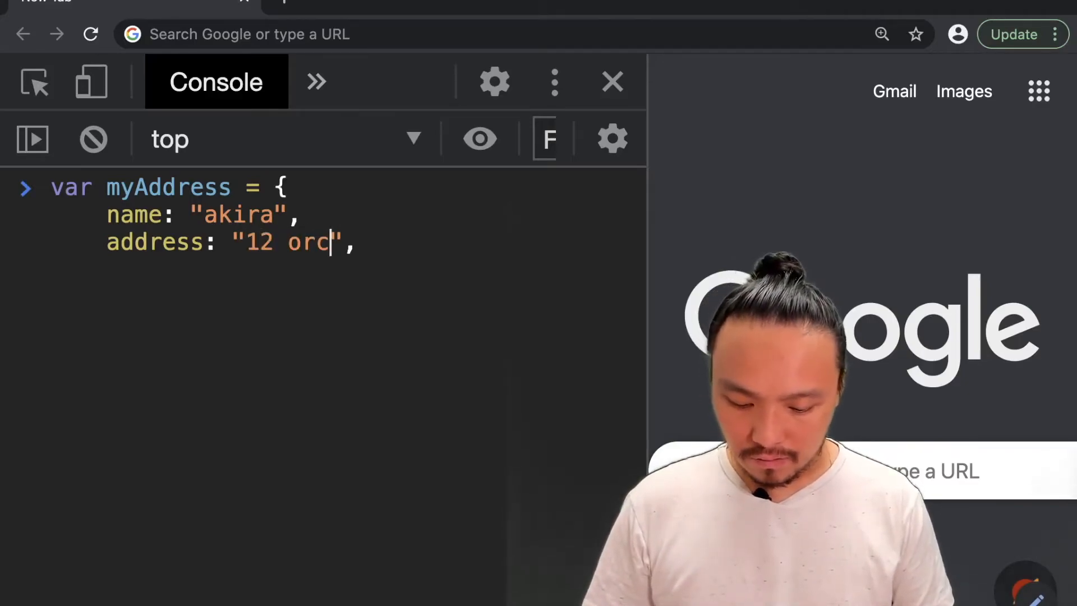
type("hard road")
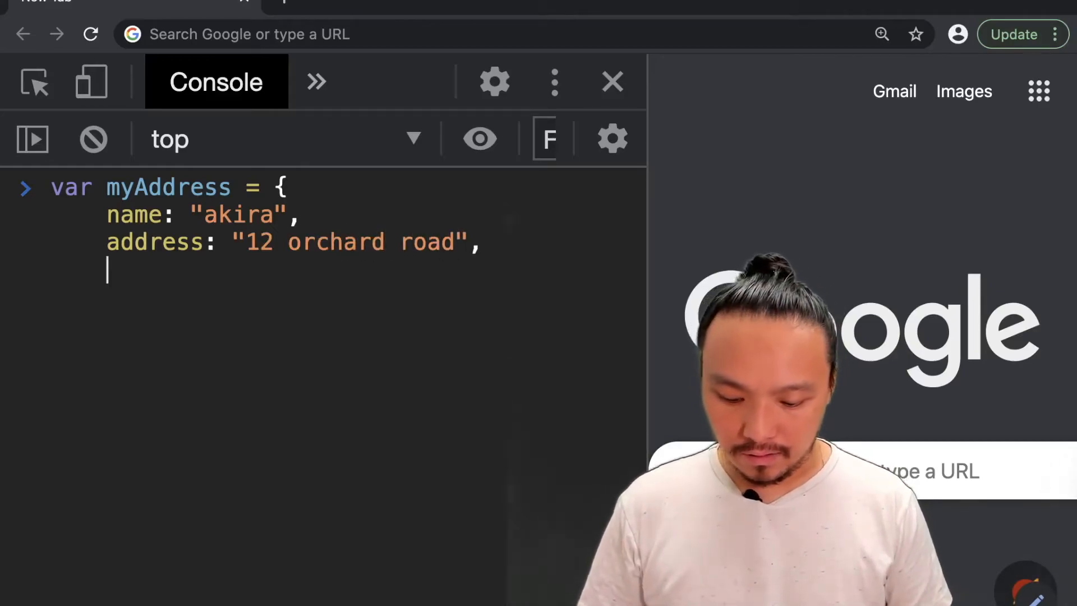
- Add postCode: 2345667, close the object with }; and run the declaration
type("post")
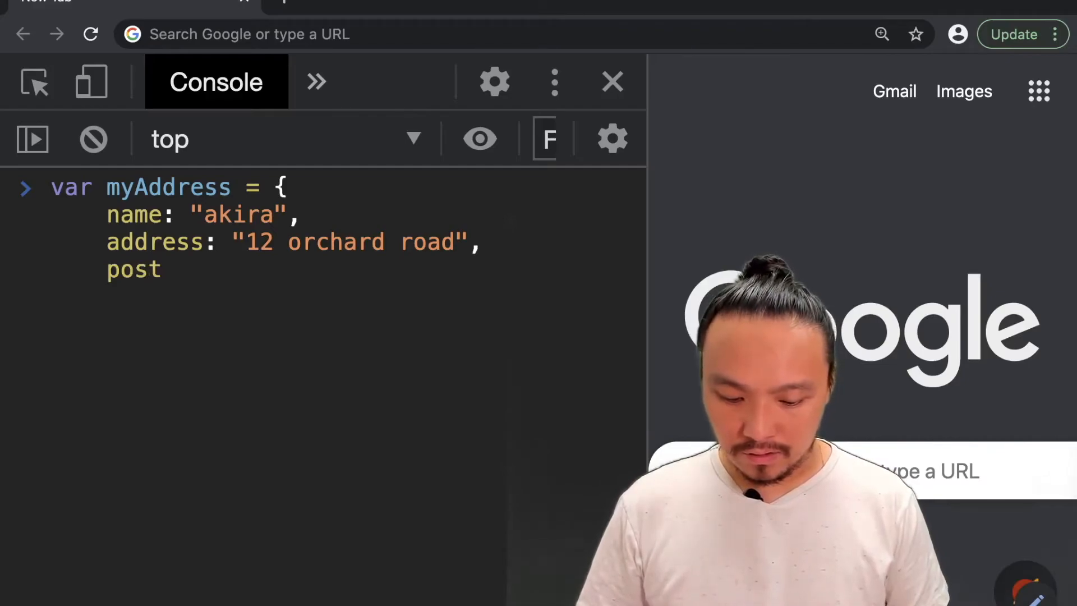
type("Code:")
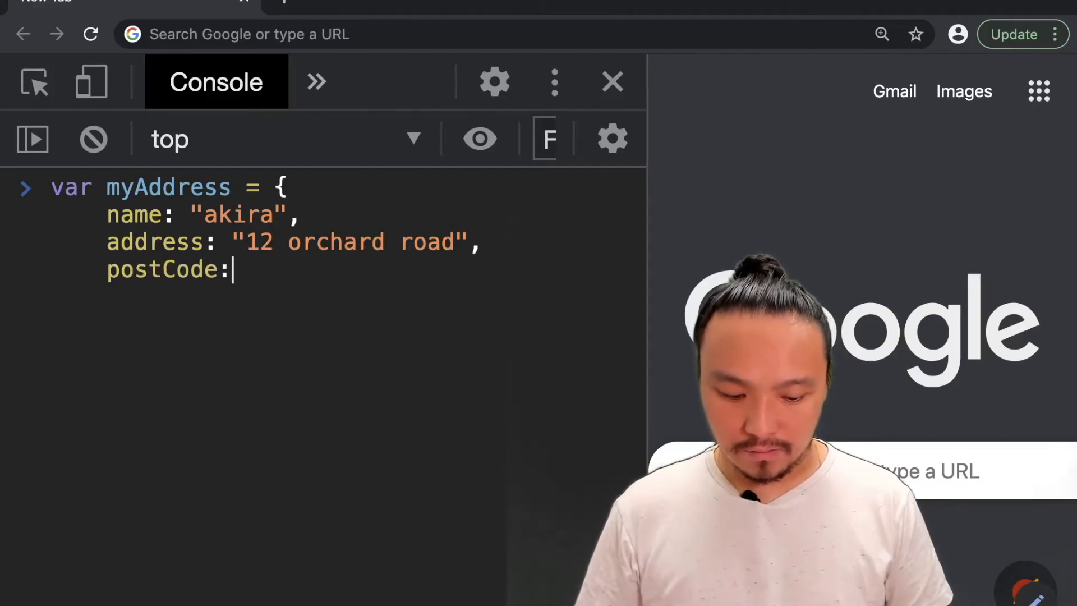
type("2345")
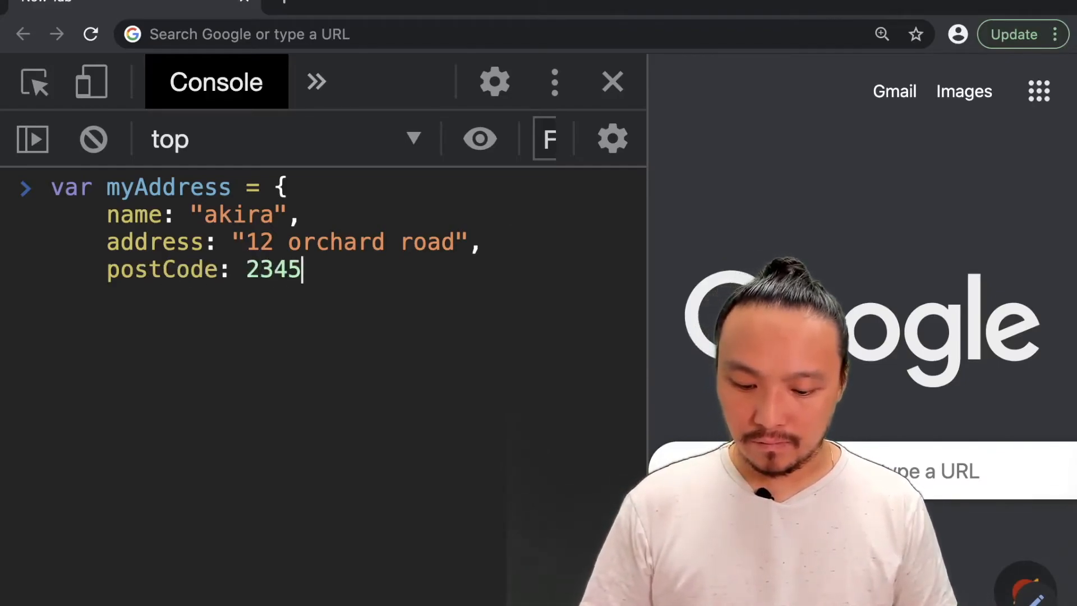
type("667")
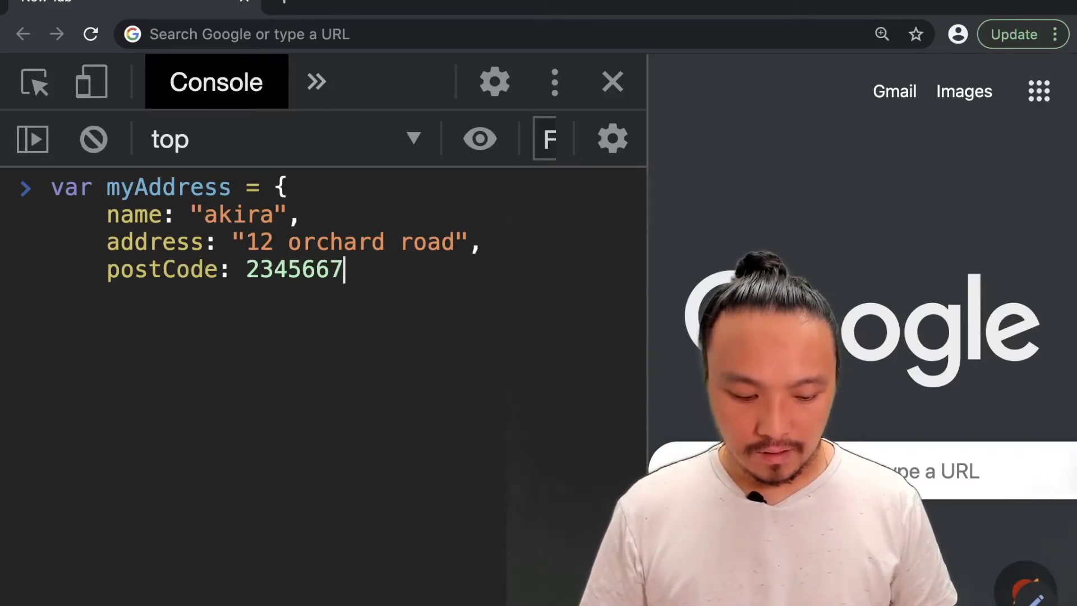
type("};")
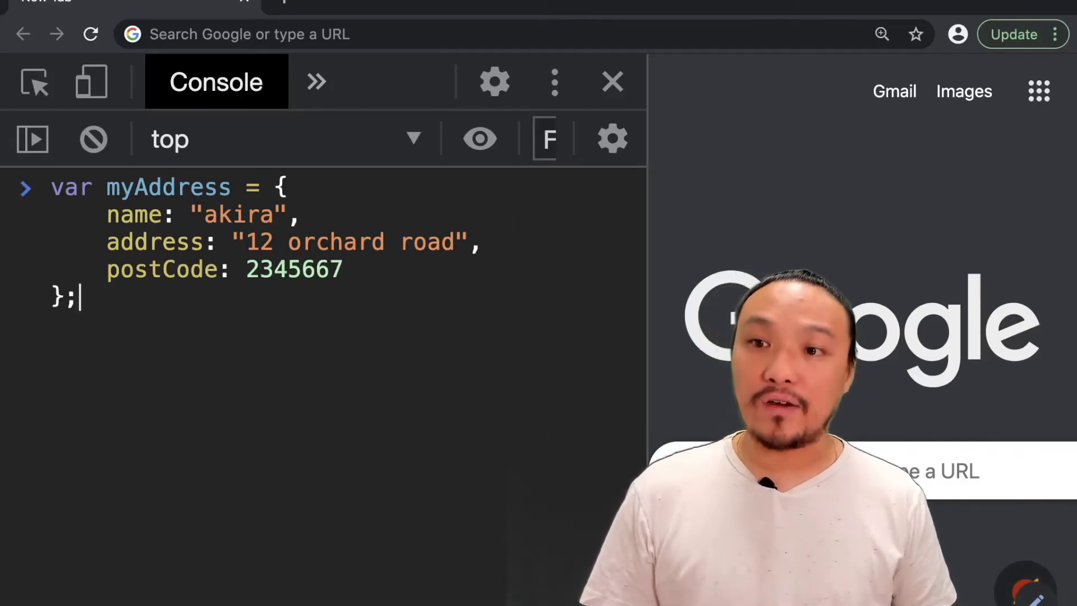
key("Enter")
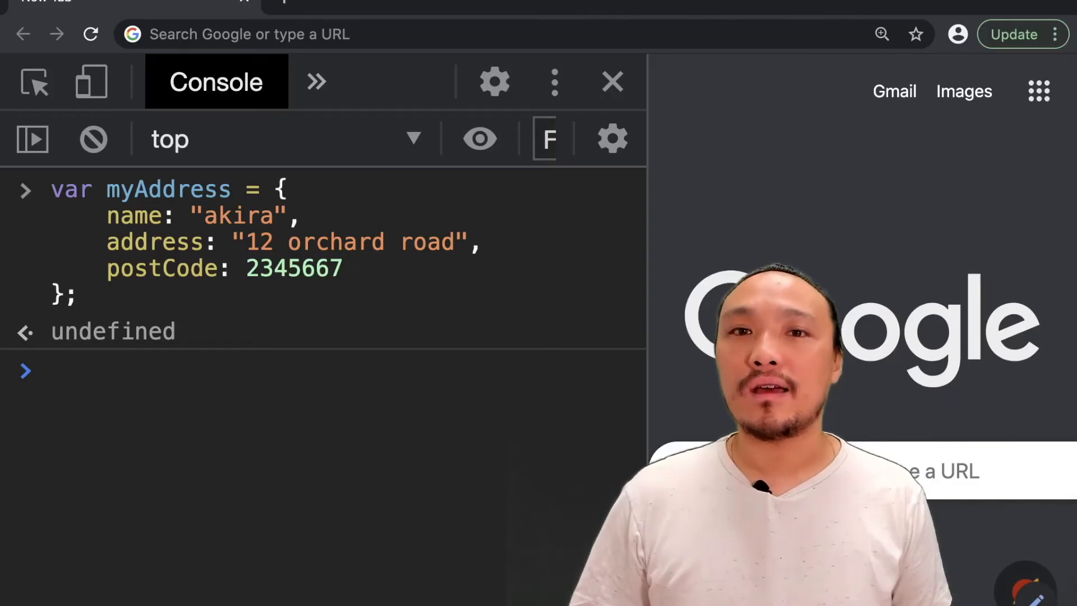
- Evaluate myAddress to display the object with its name, address and postCode values
type("myAddress")
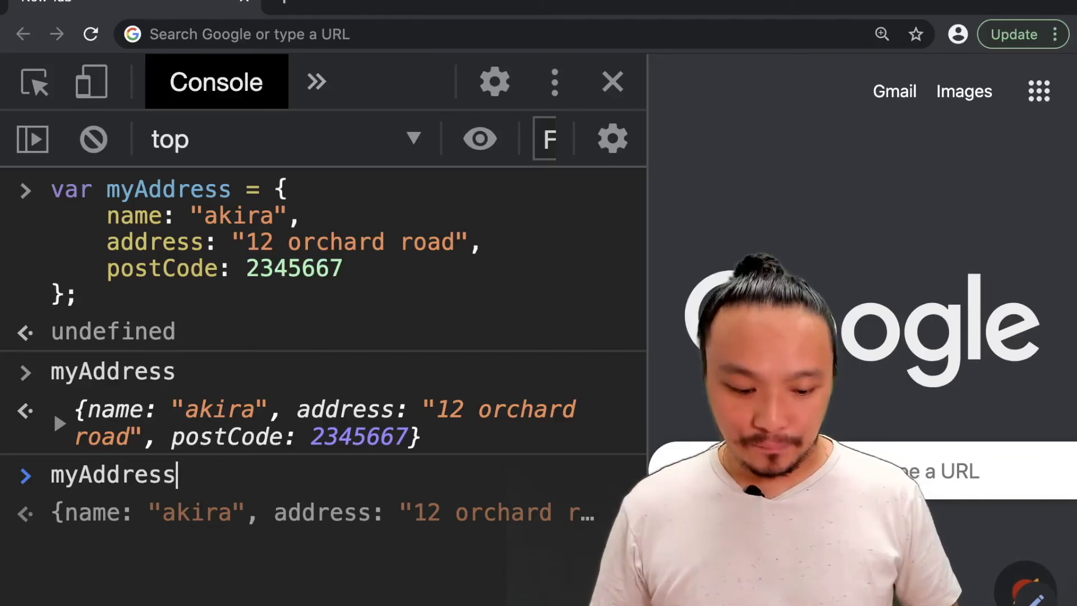
- Evaluate myAddress.name to preview the value "akira"
type(".name")
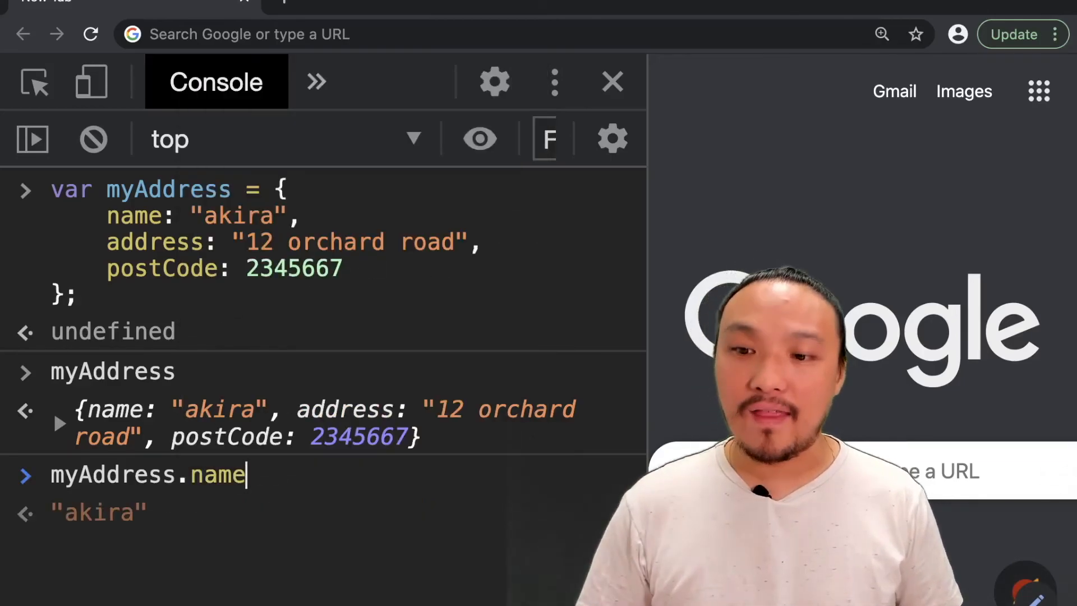